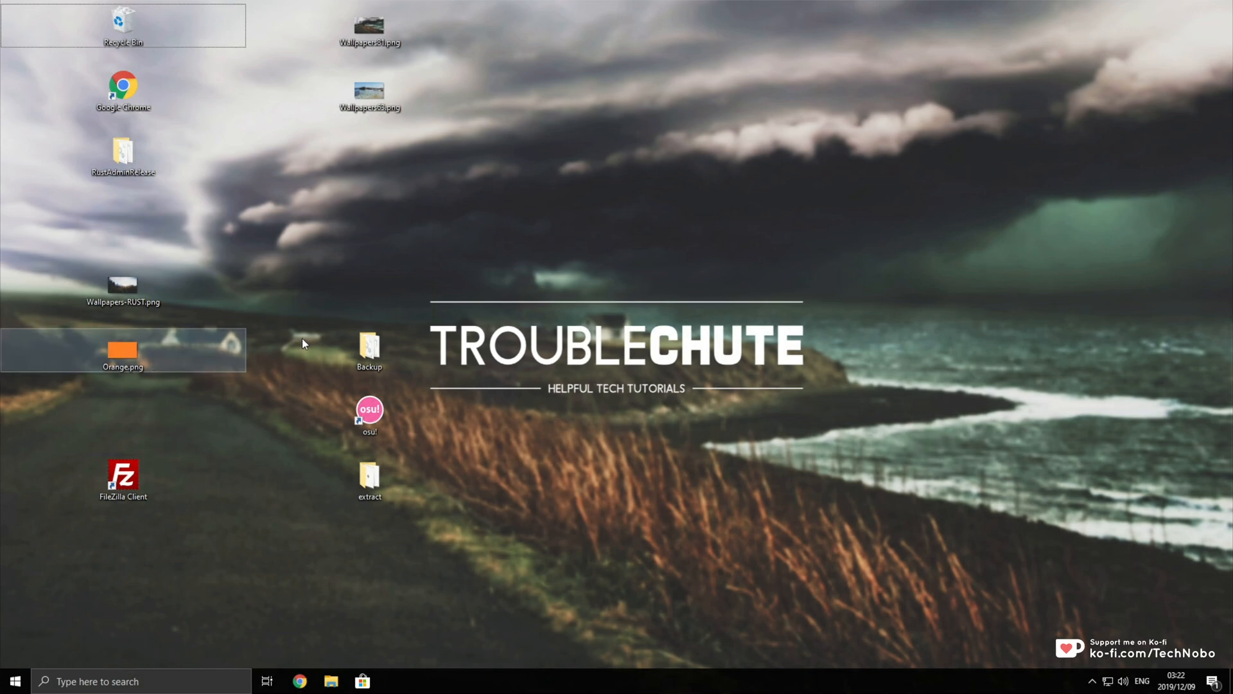
# - Select desktop icons Orange.png and FileZilla Client, and close the Windows Settings window
pyautogui.click(123, 479)
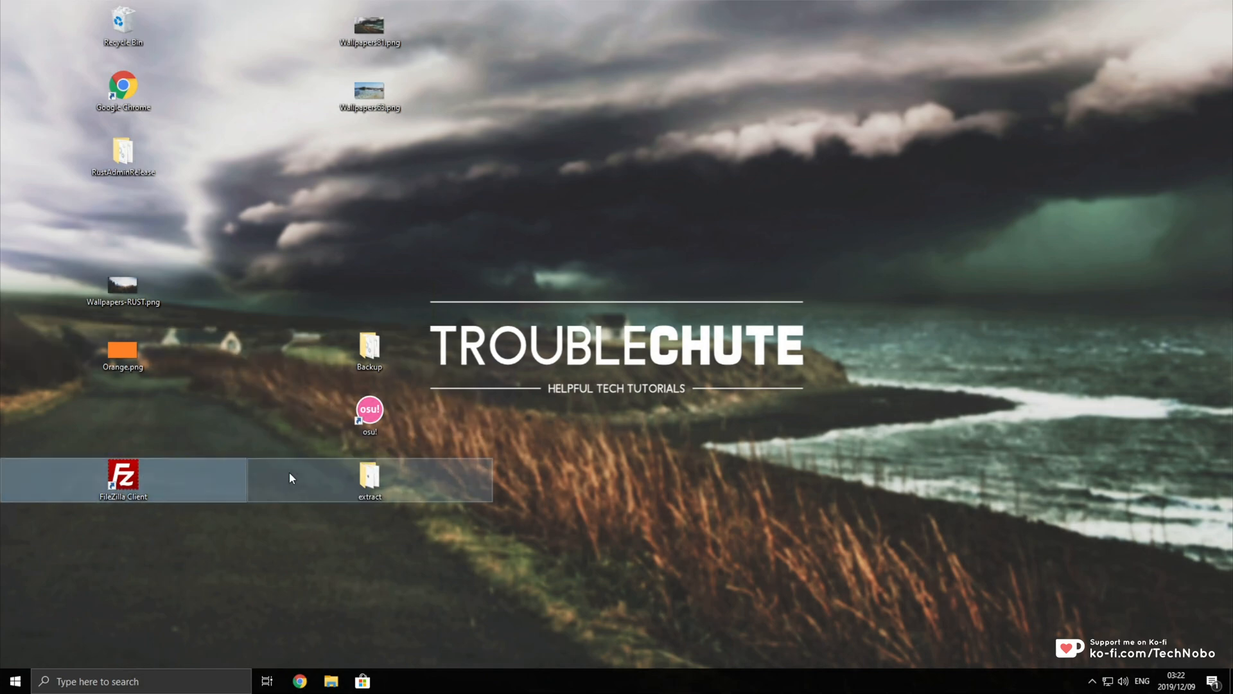
pyautogui.click(370, 413)
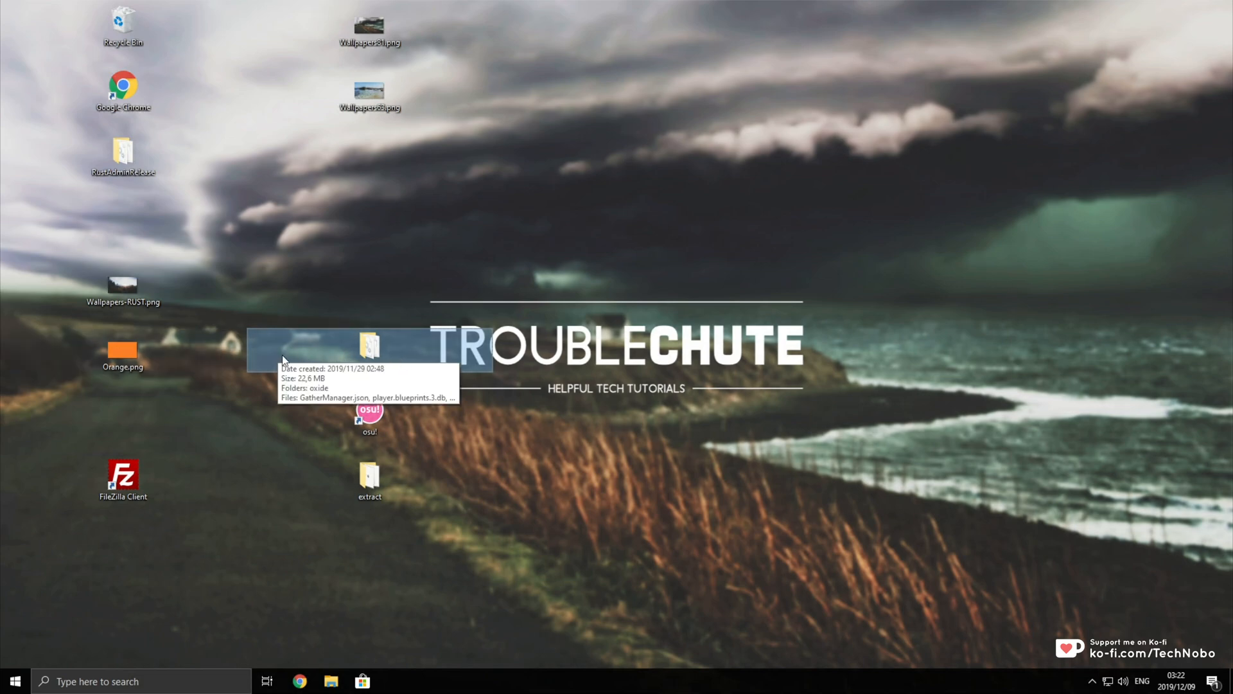
pyautogui.moveTo(543, 305)
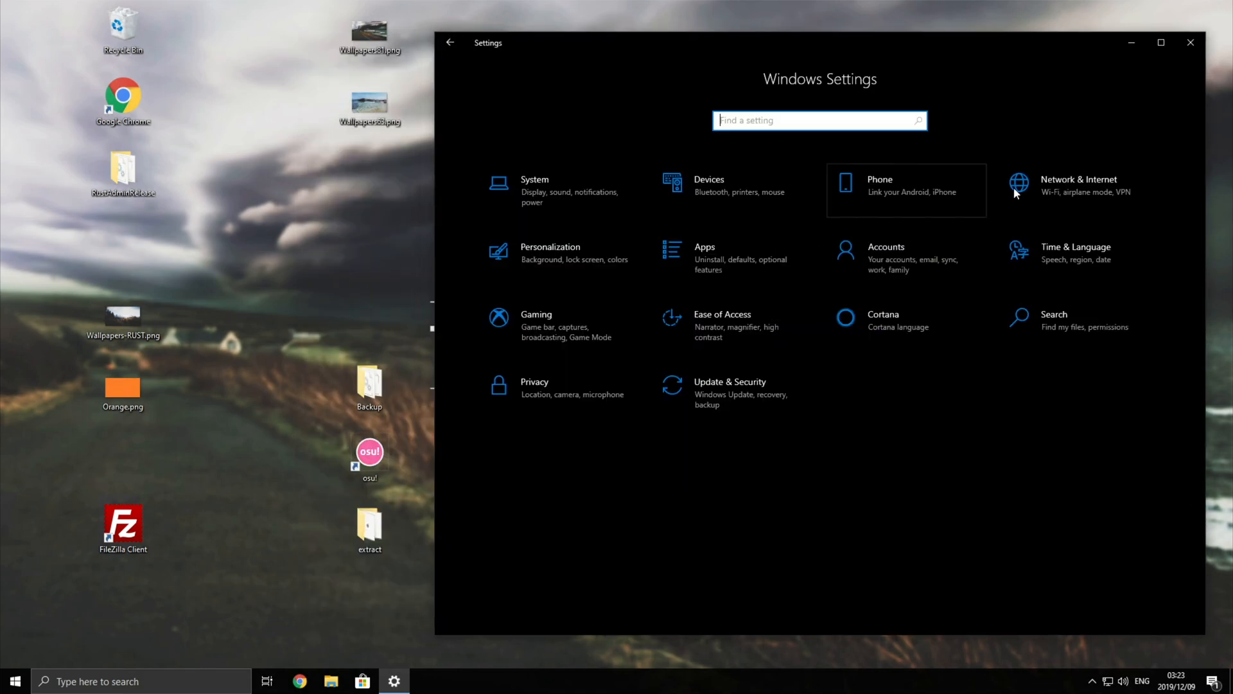
pyautogui.click(1190, 42)
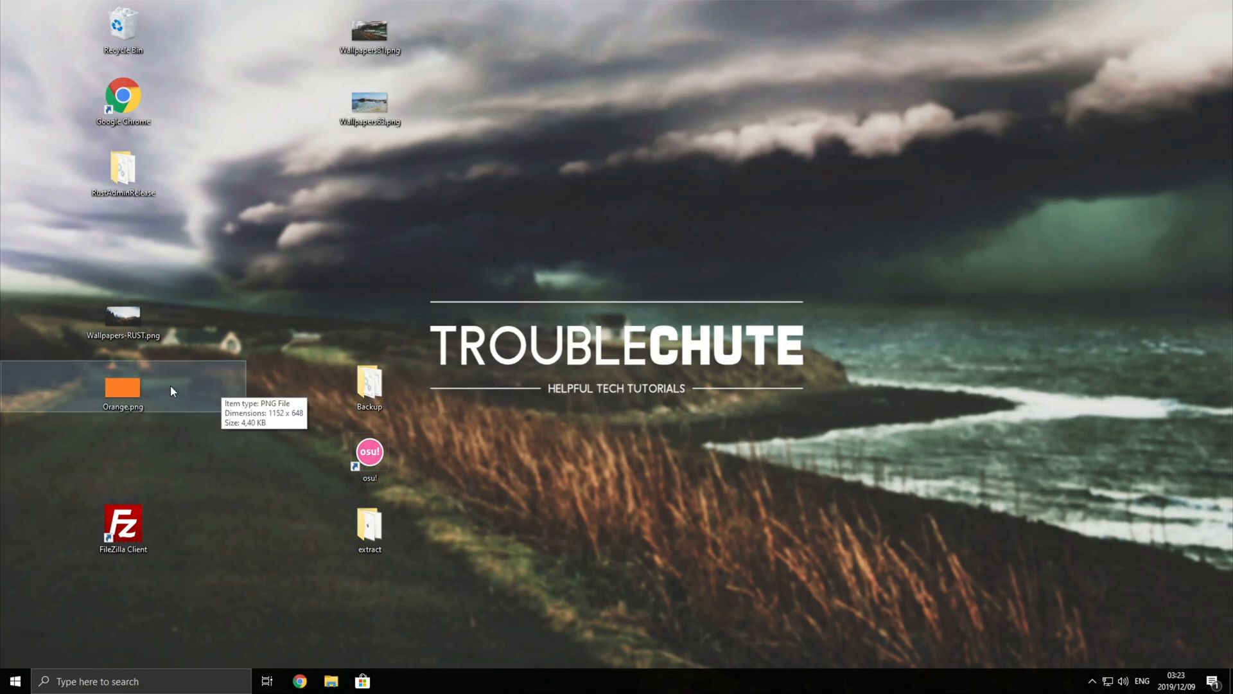
pyautogui.click(369, 385)
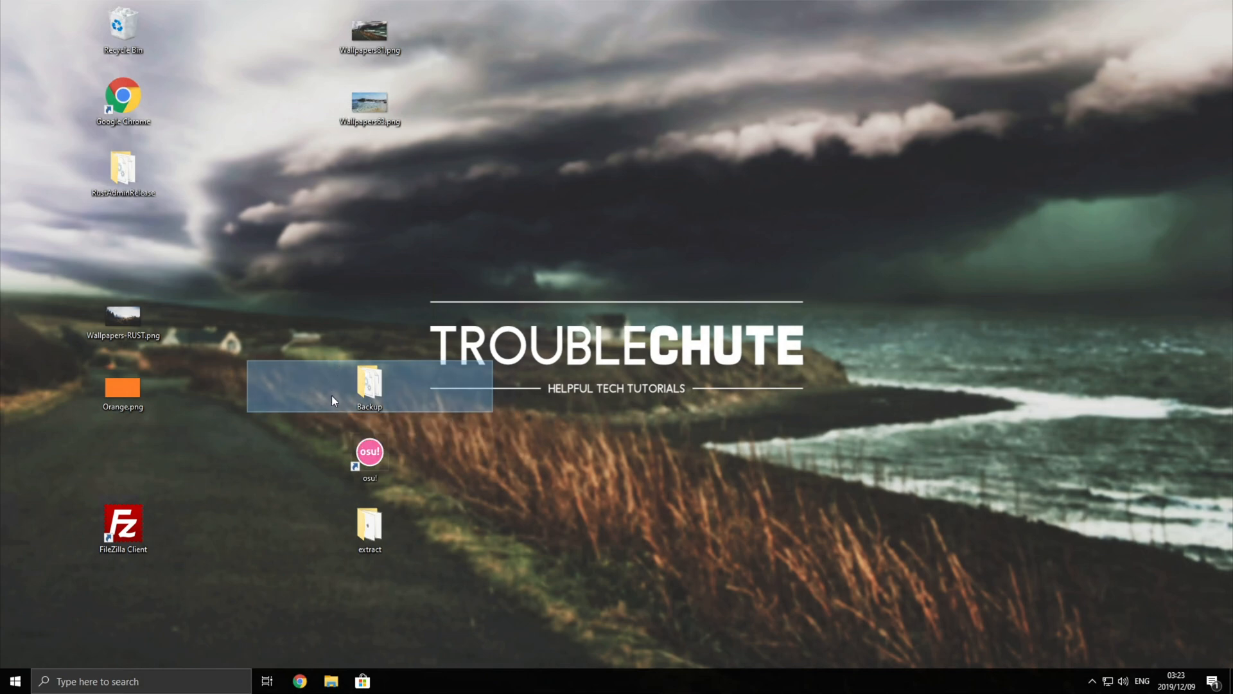
pyautogui.moveTo(400, 417)
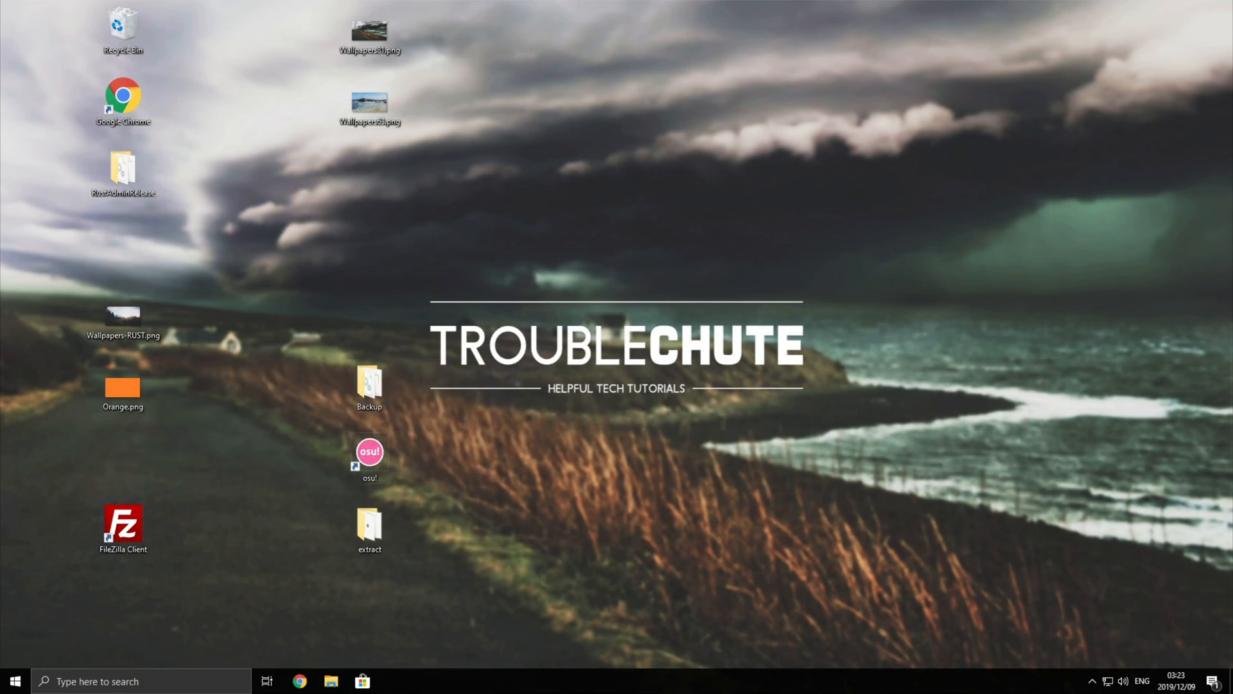
pyautogui.moveTo(809, 511)
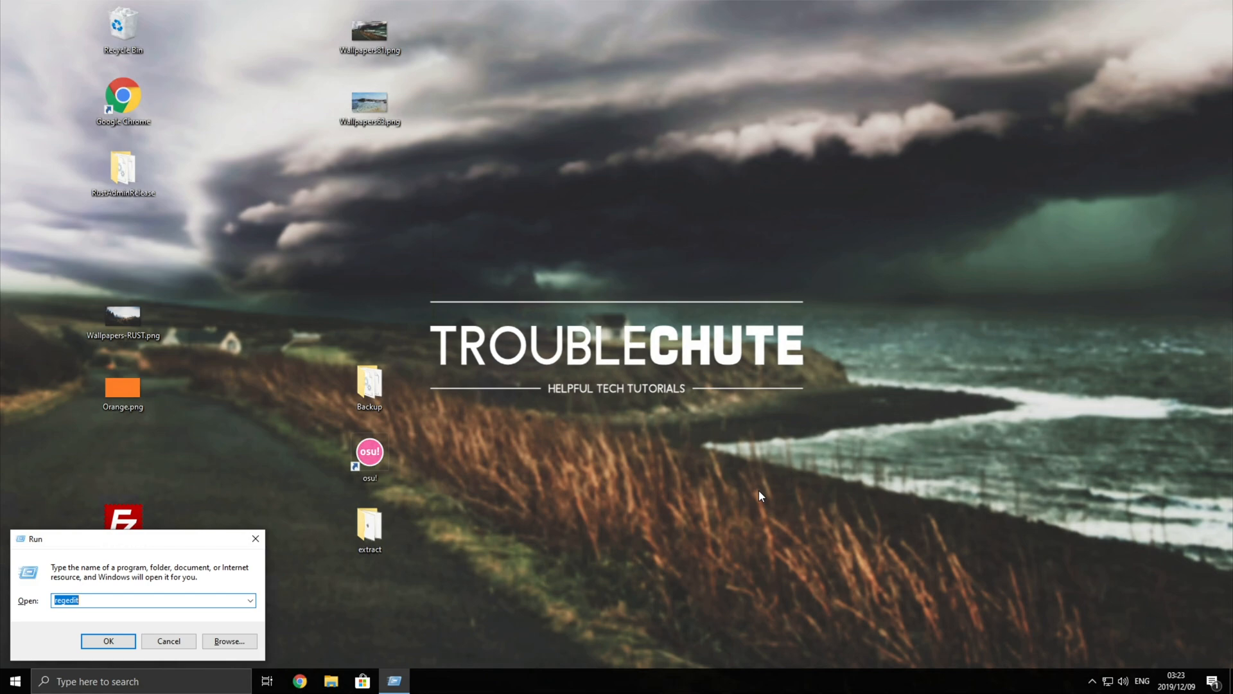
# - Launch regedit from the Run prompt and allow it to make changes
pyautogui.write('rege')
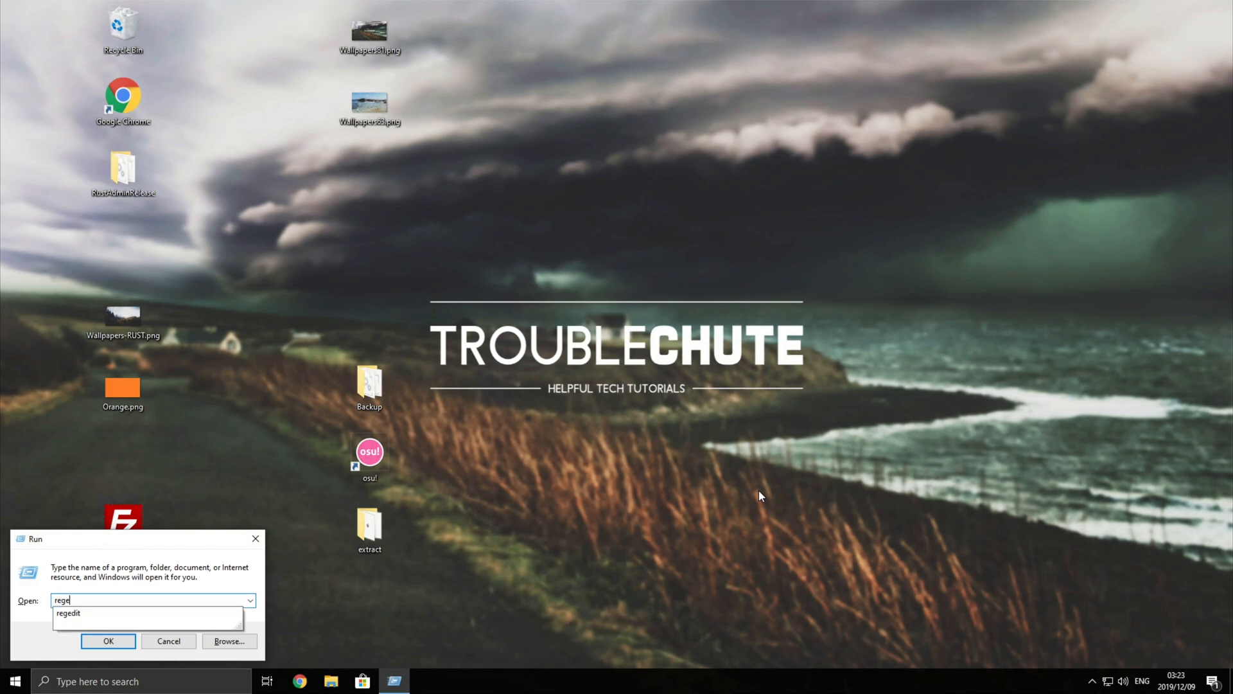
pyautogui.click(108, 640)
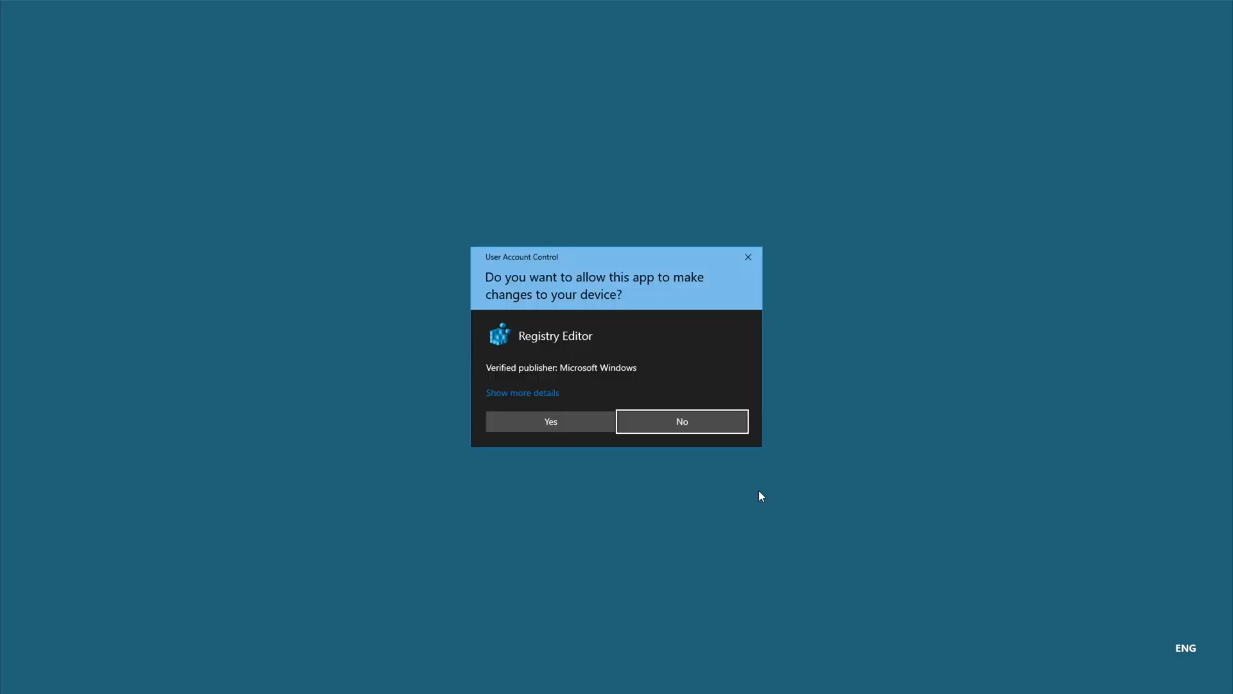
pyautogui.click(549, 421)
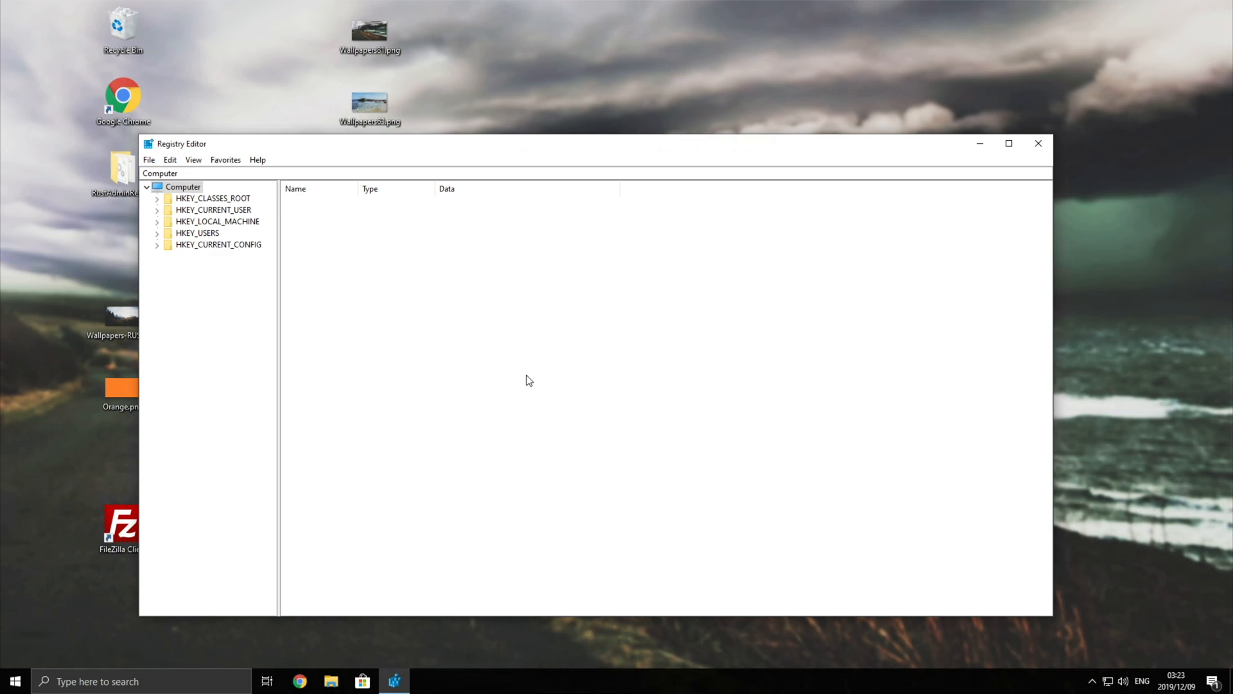
pyautogui.moveTo(189, 216)
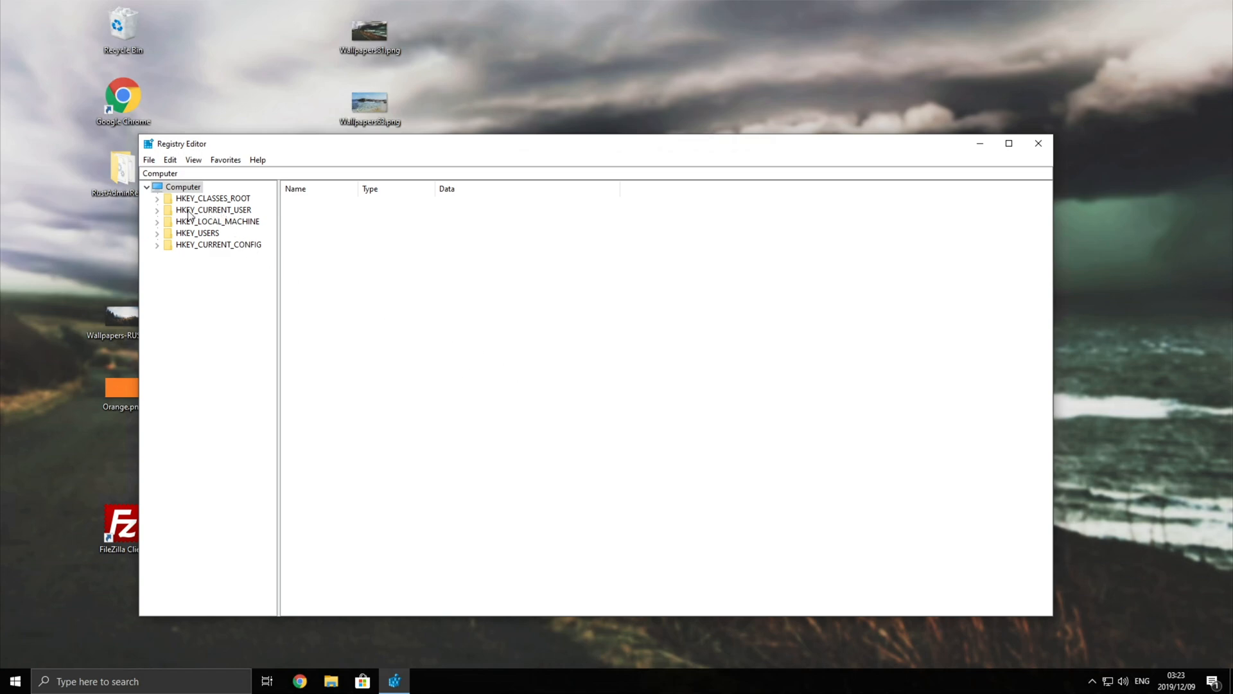
# - Expand HKEY_CURRENT_USER\Control Panel\Desktop\WindowMetrics and select the IconSpacing value
pyautogui.click(213, 210)
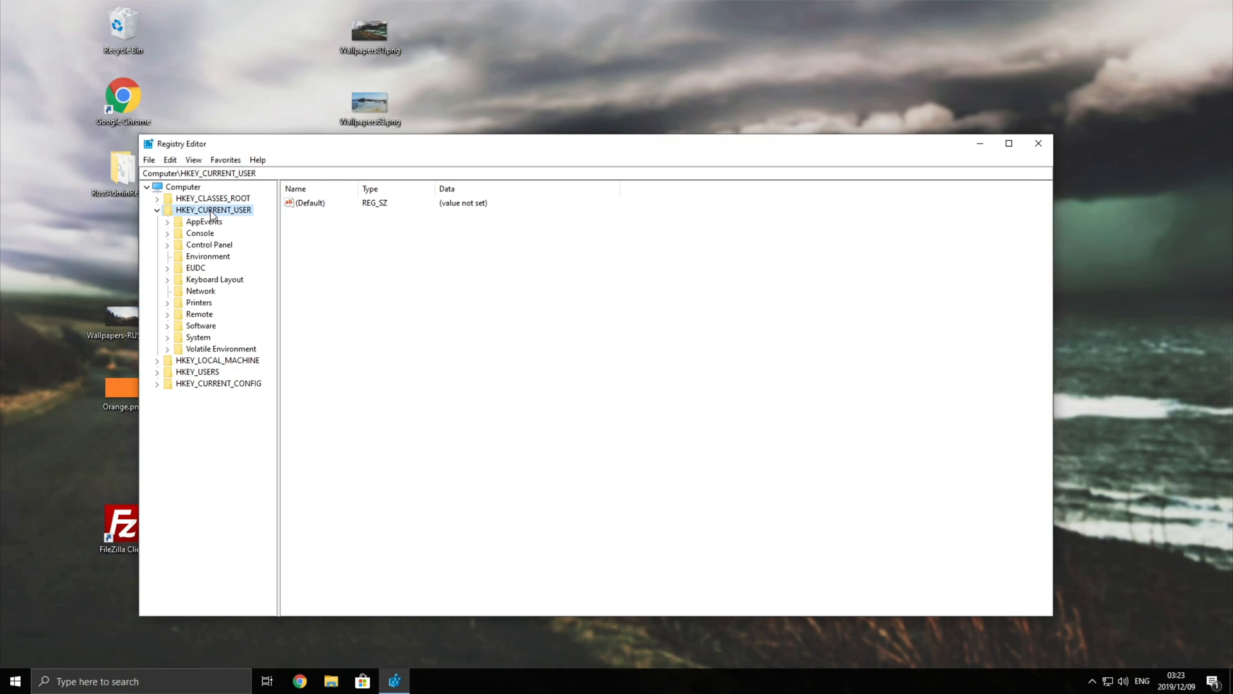
pyautogui.click(210, 245)
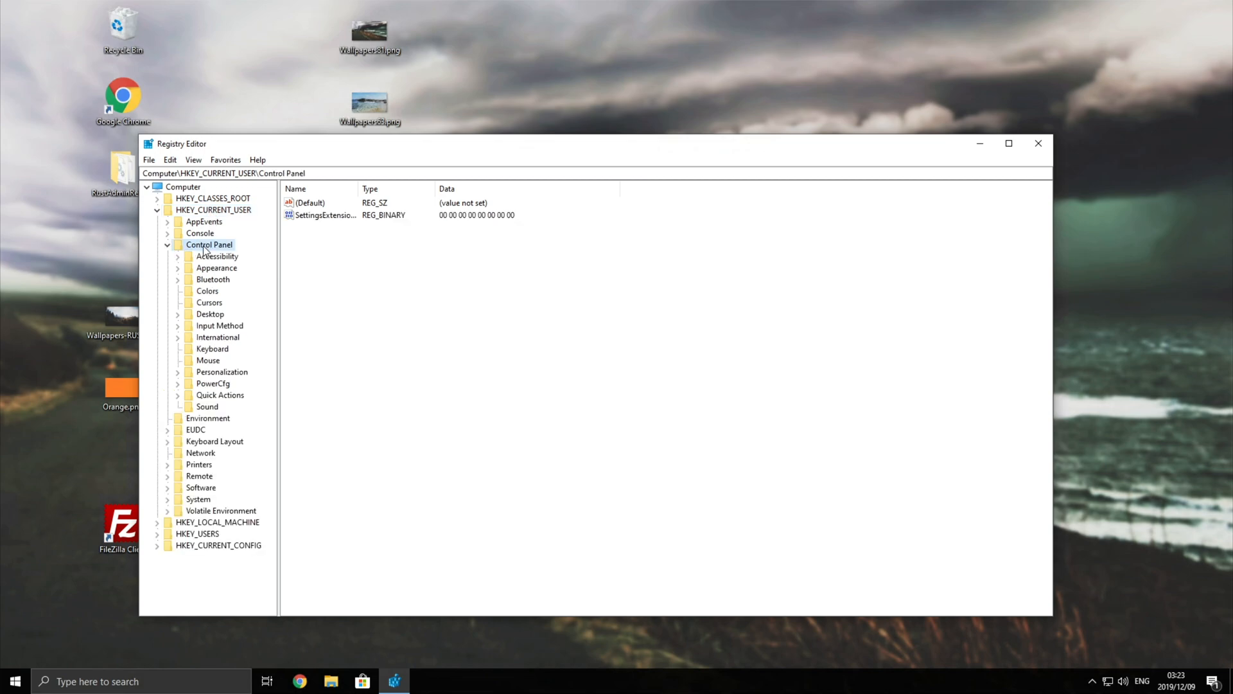
pyautogui.click(210, 314)
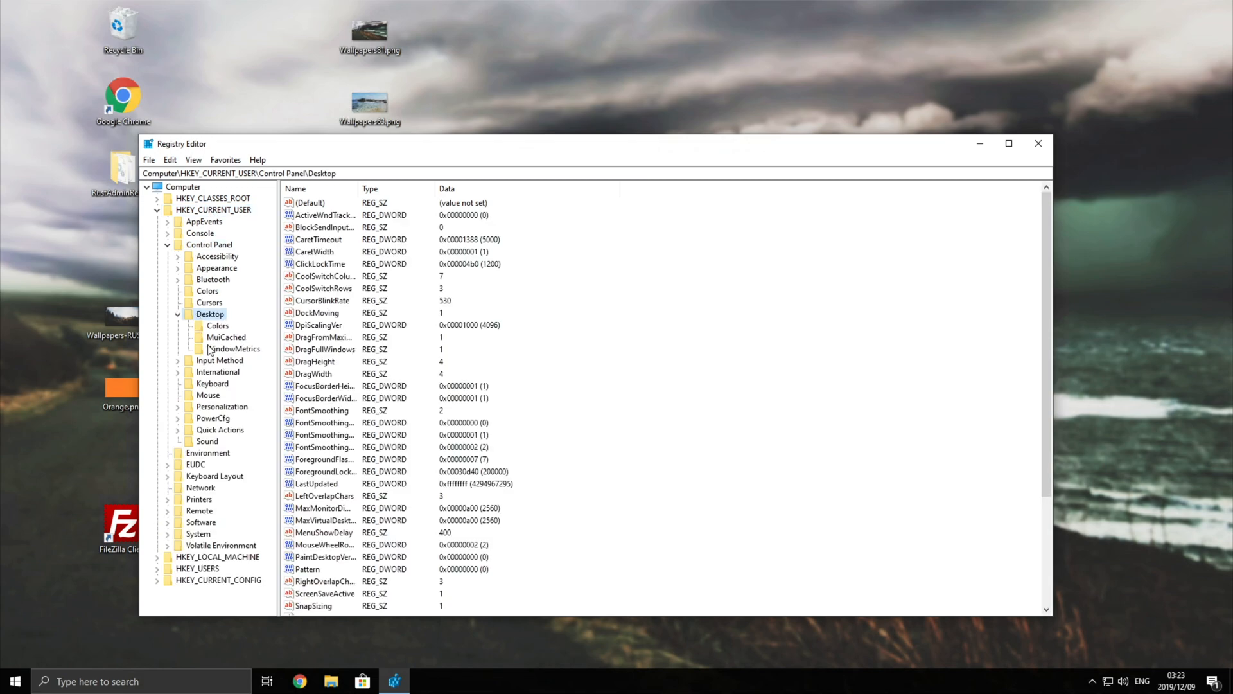
pyautogui.click(234, 348)
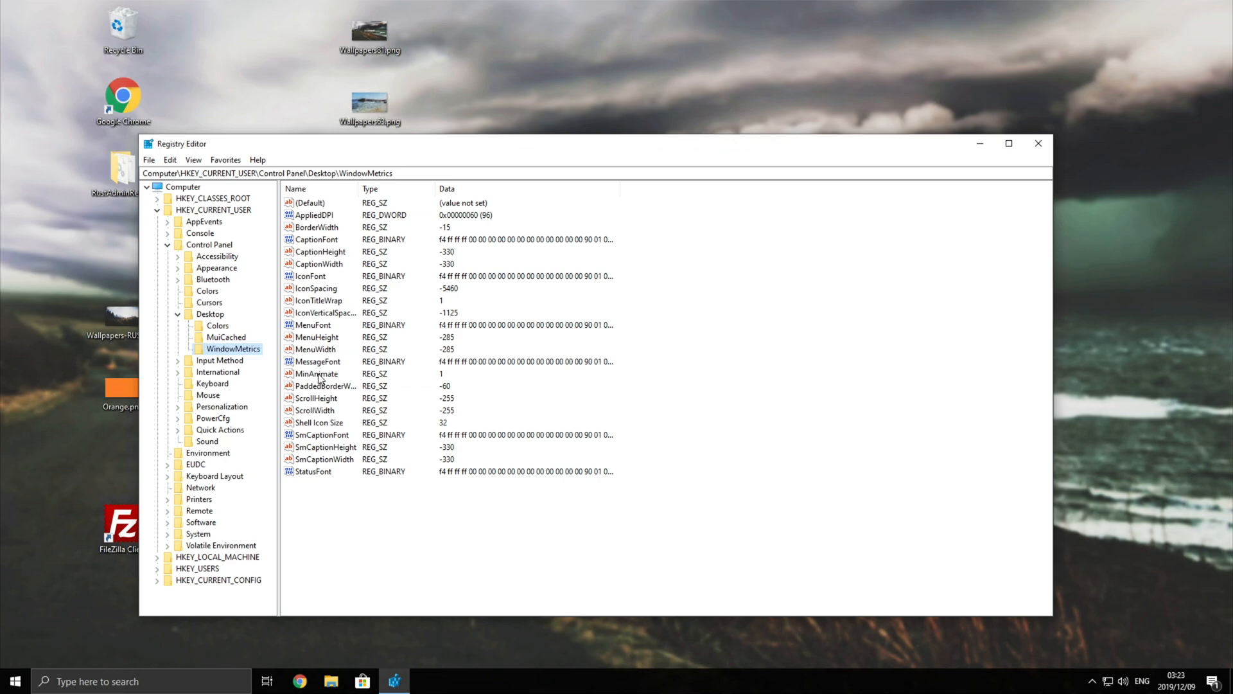
pyautogui.click(316, 288)
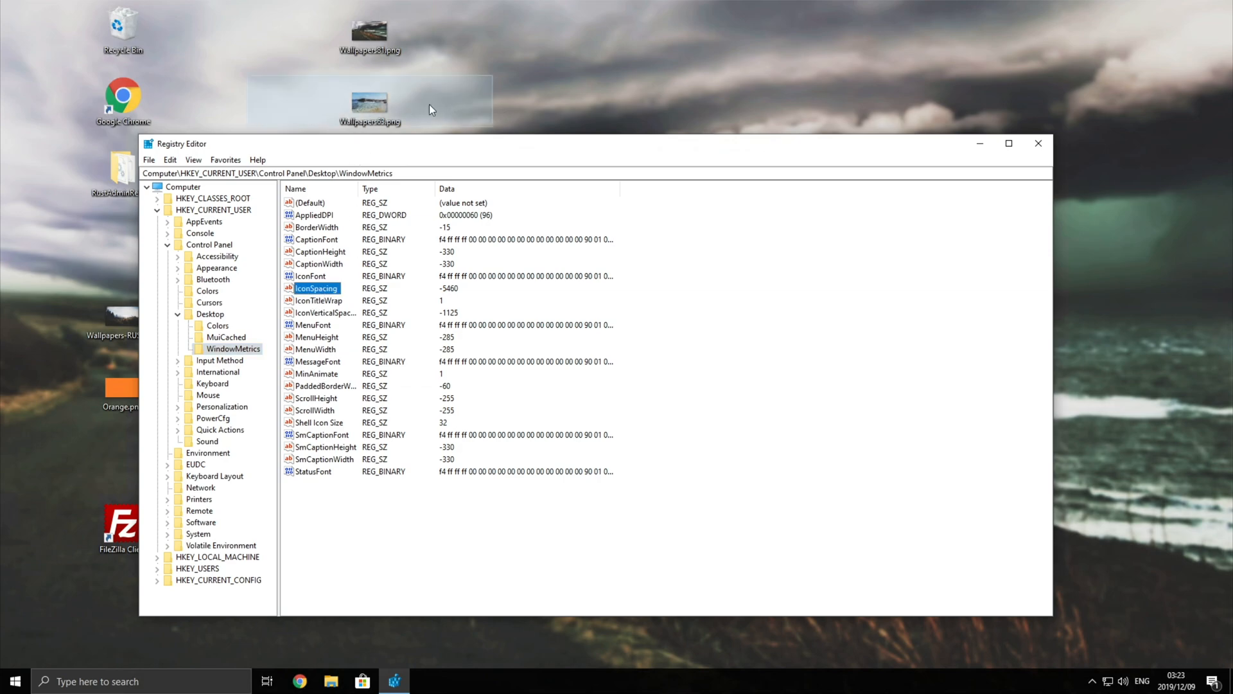
pyautogui.click(322, 312)
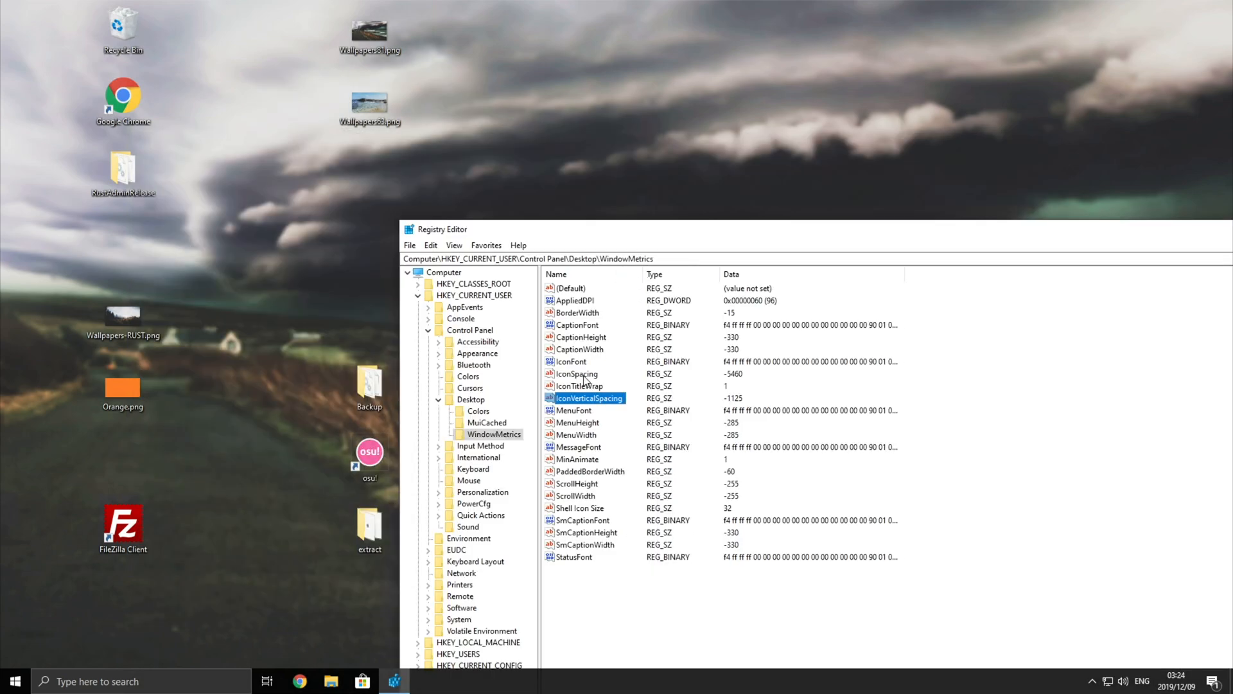
pyautogui.click(574, 374)
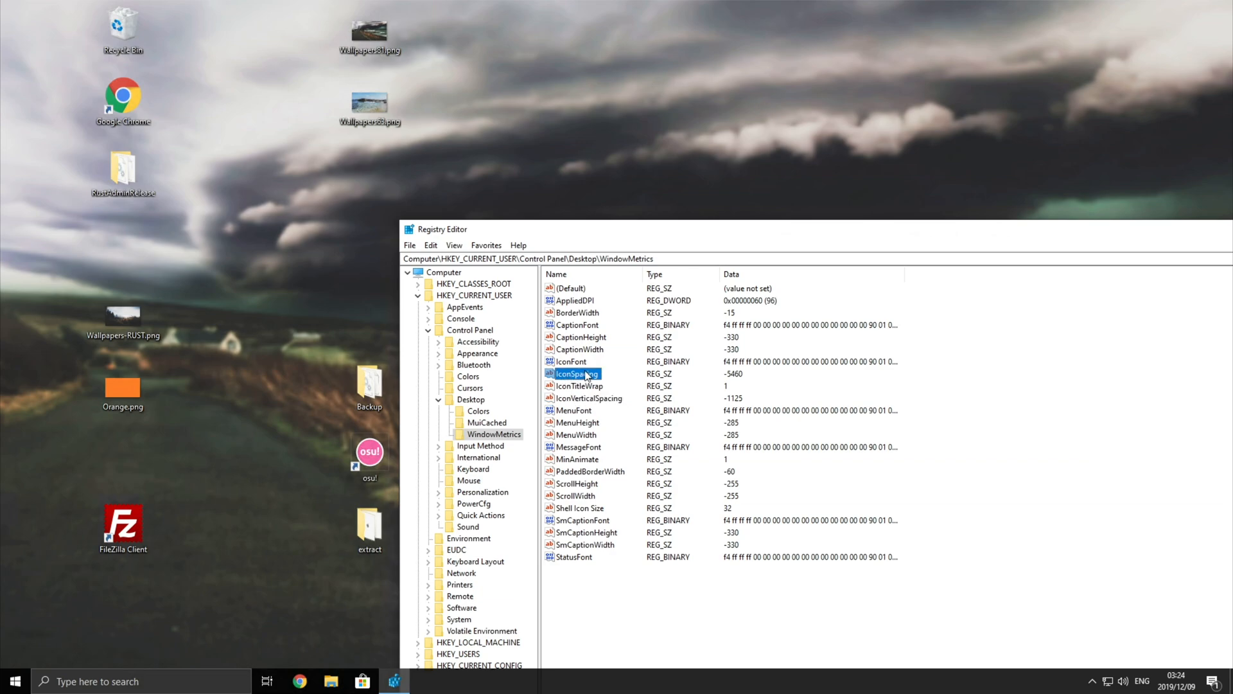
# - Edit IconSpacing's value data, trying 480, -48 and 0 before entering -2730 and confirming
pyautogui.doubleClick(576, 374)
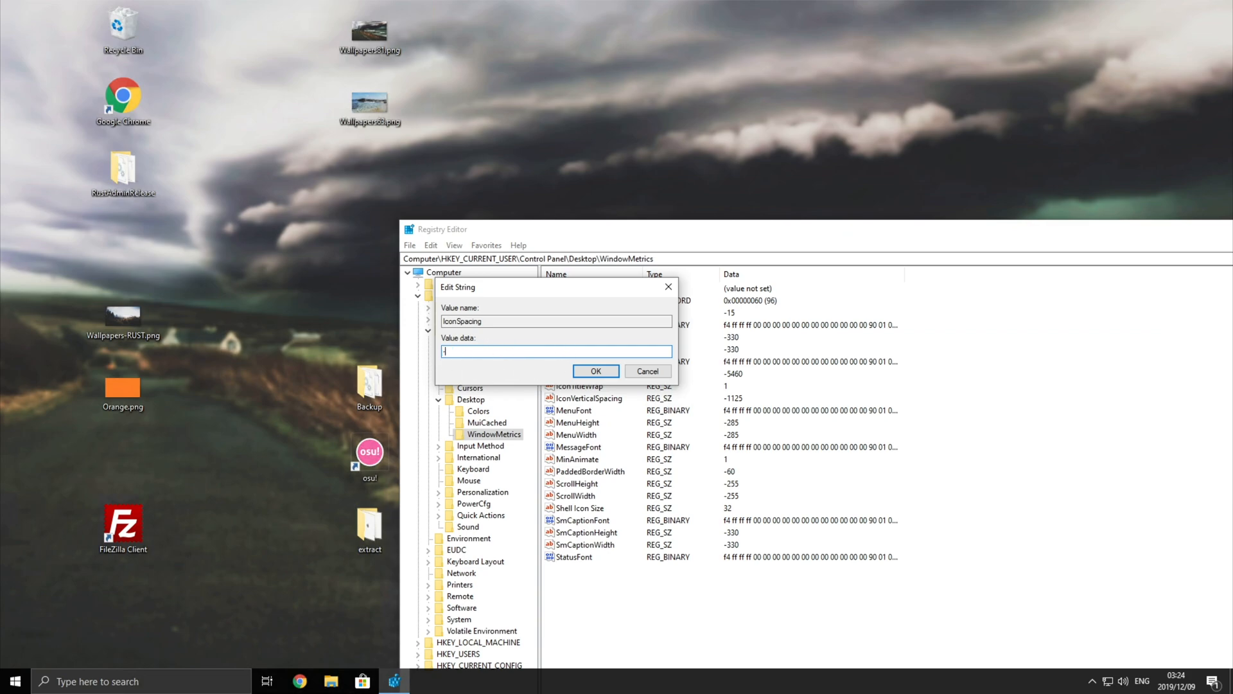
pyautogui.write('480')
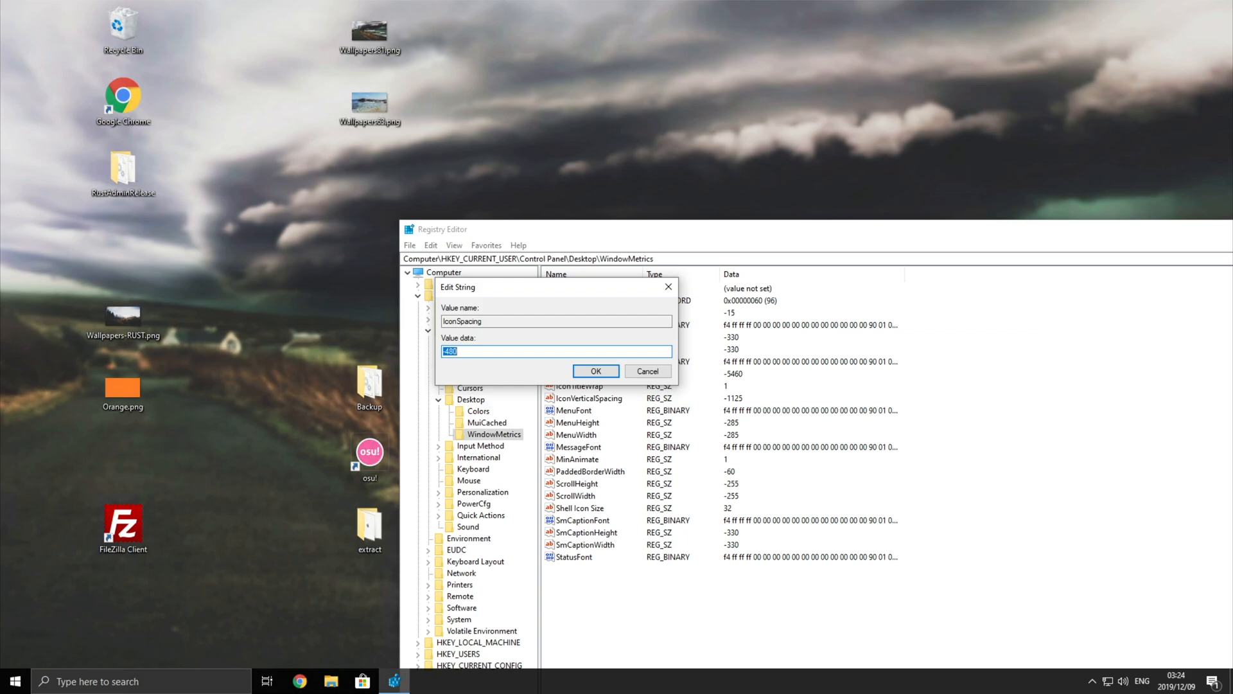
pyautogui.write('-2730')
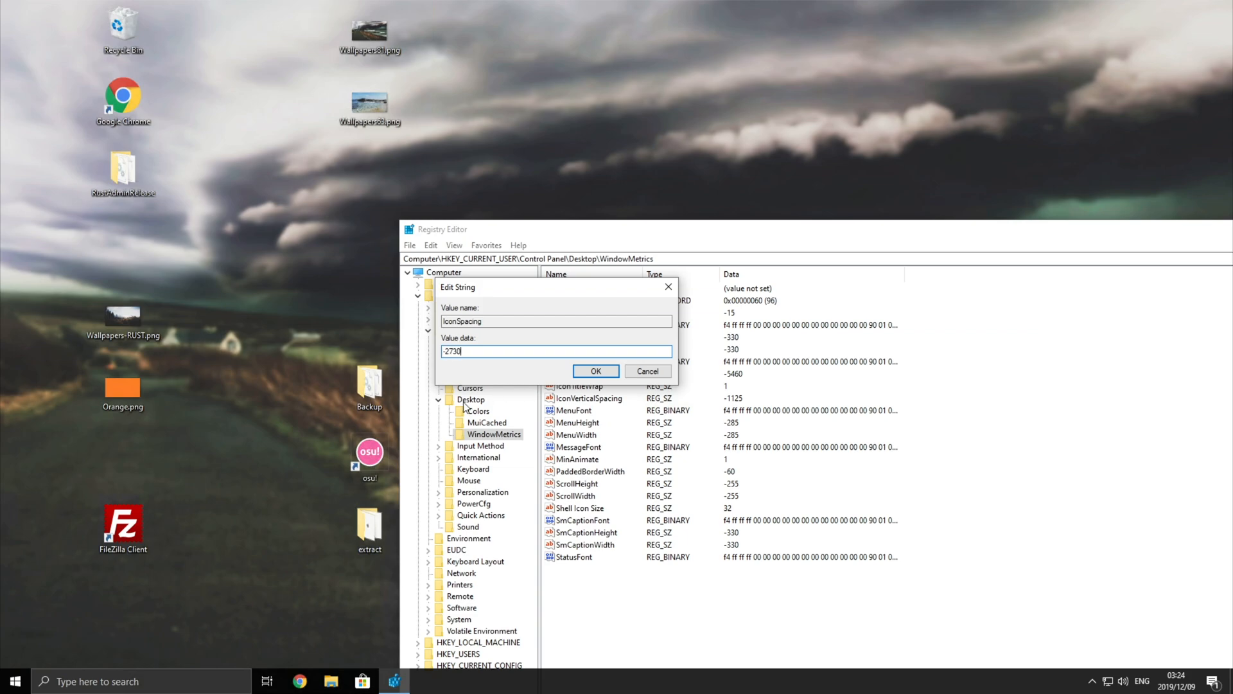
pyautogui.moveTo(729, 379)
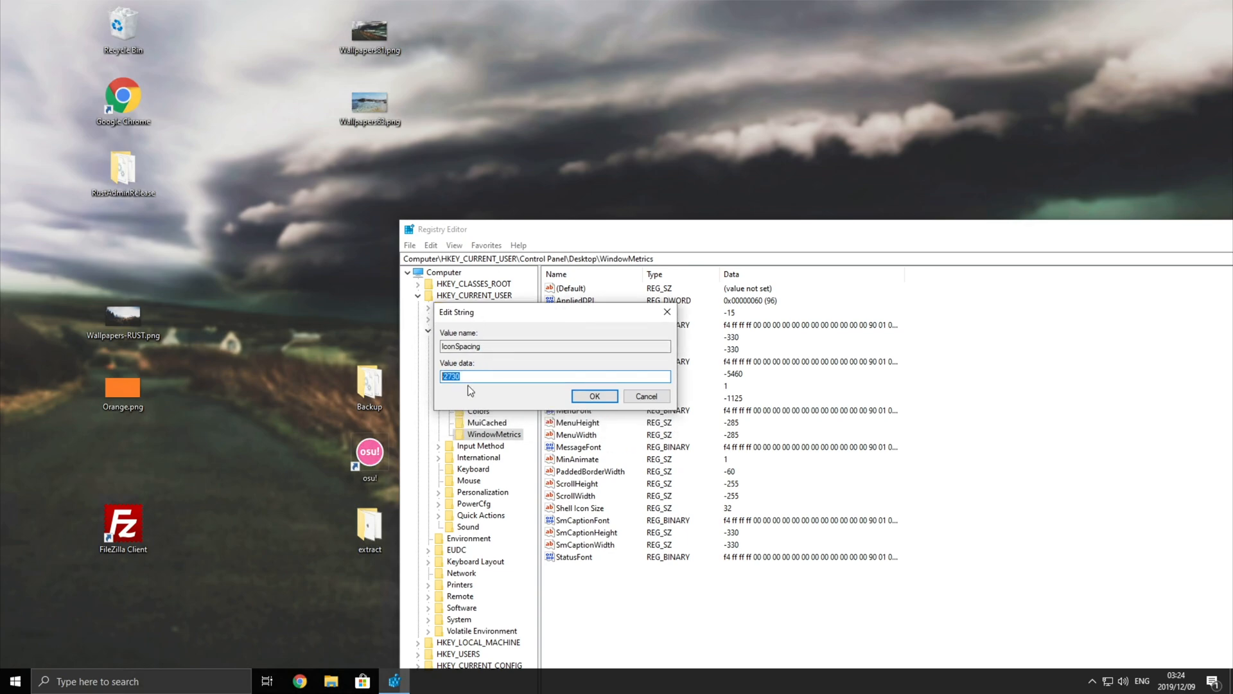
pyautogui.write('-48')
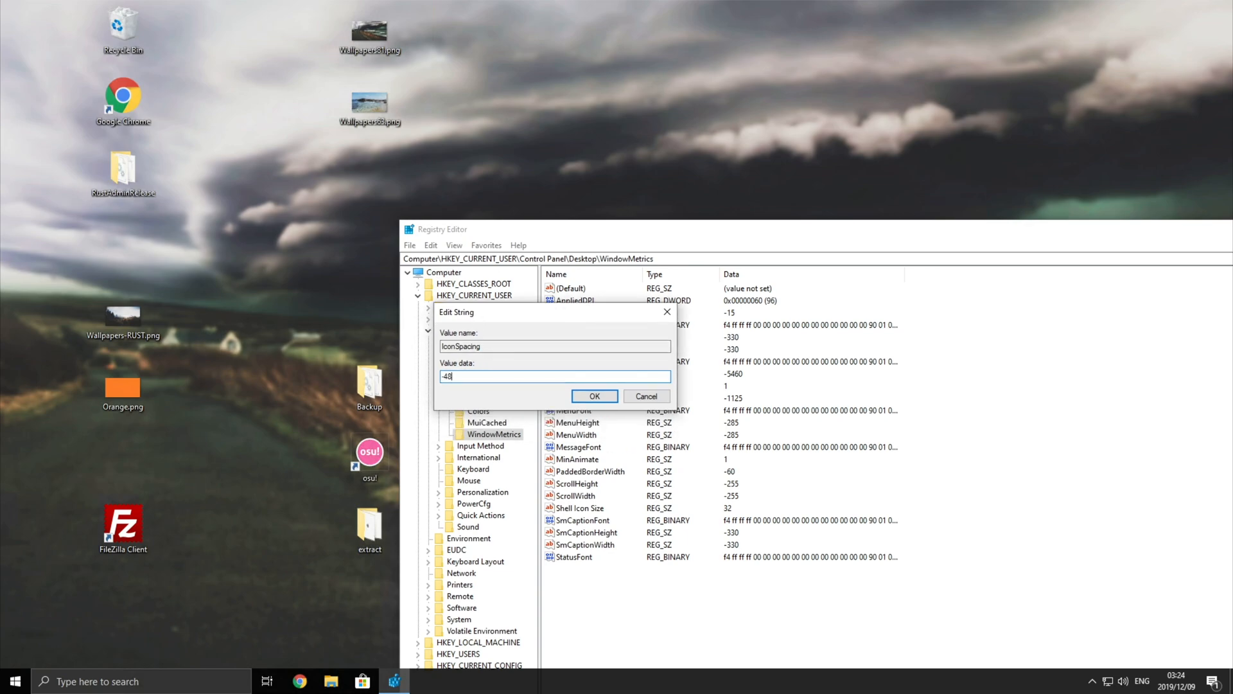
pyautogui.write('0')
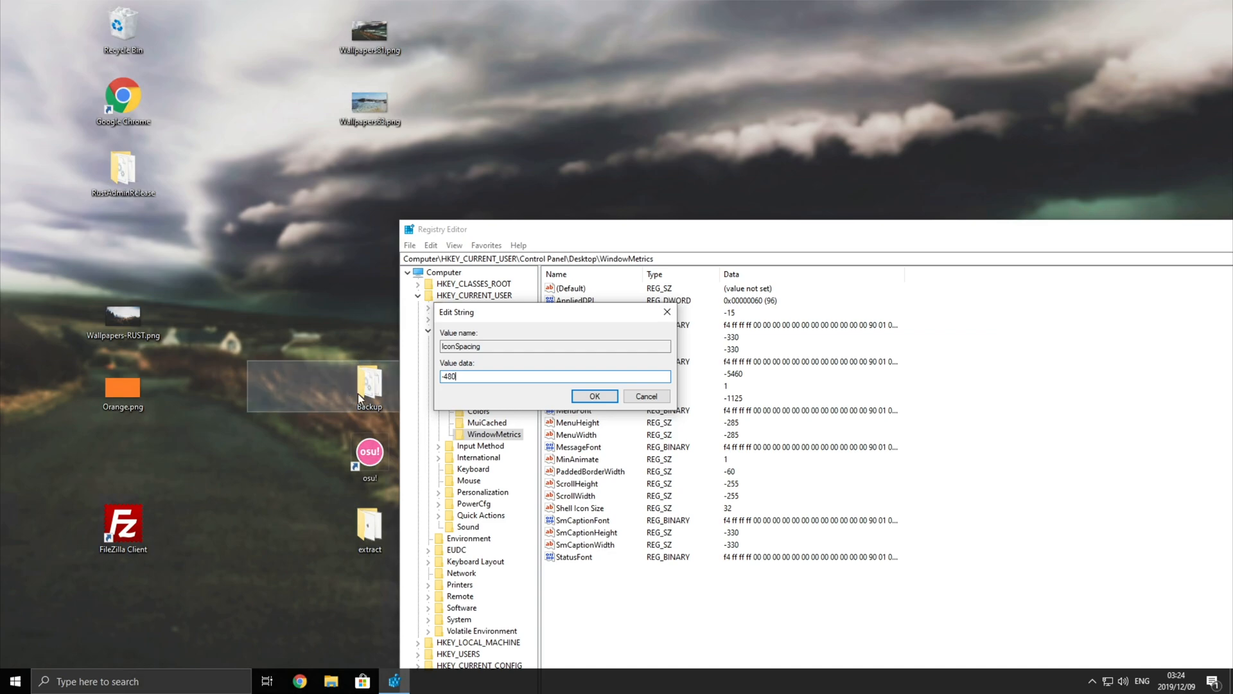
pyautogui.moveTo(371, 362)
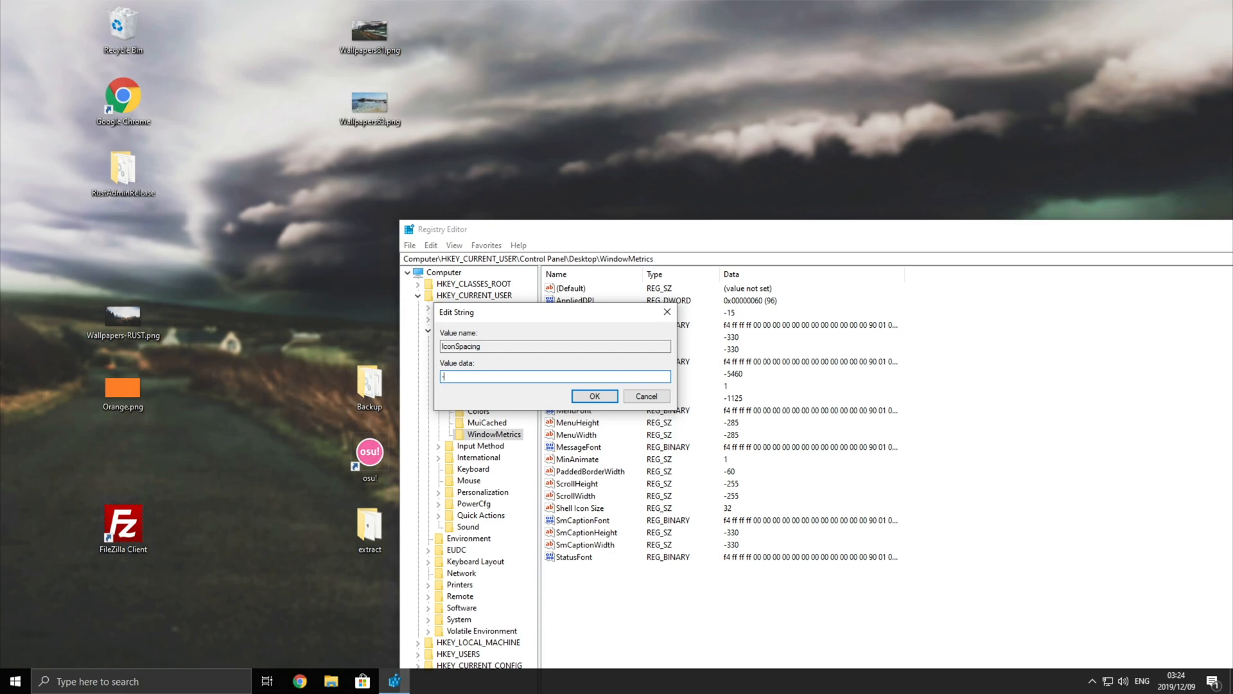
pyautogui.write('-2730')
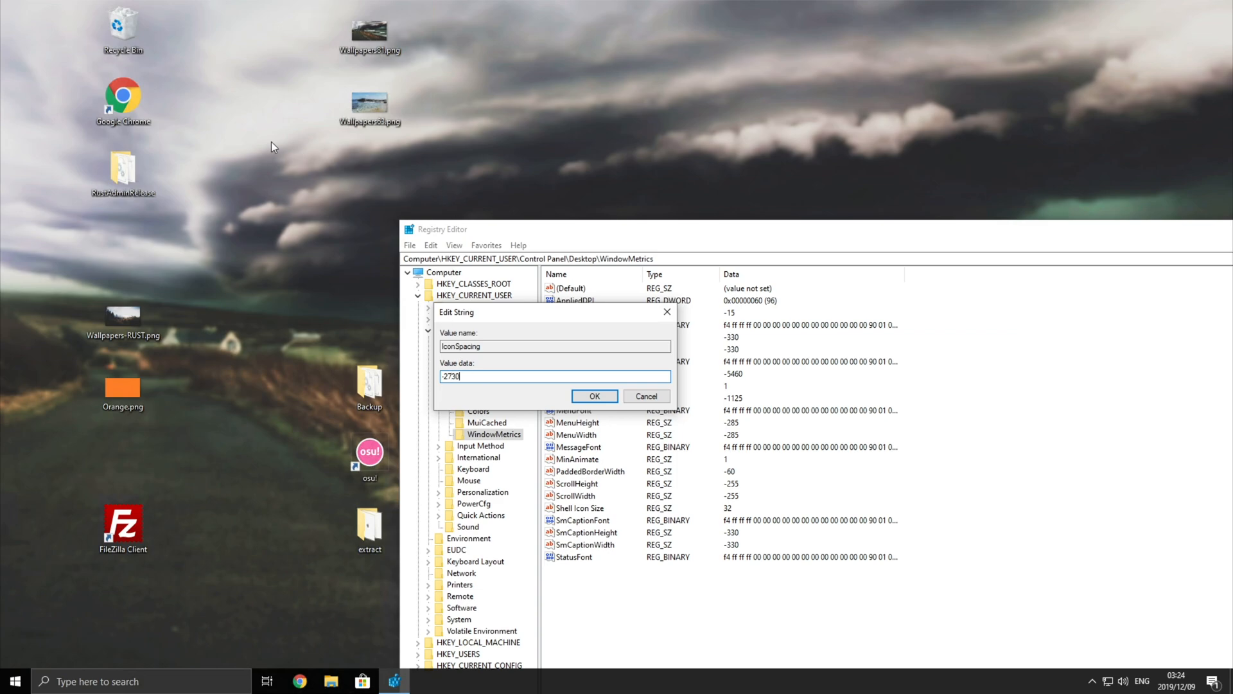
pyautogui.click(368, 100)
pyautogui.write('-1126')
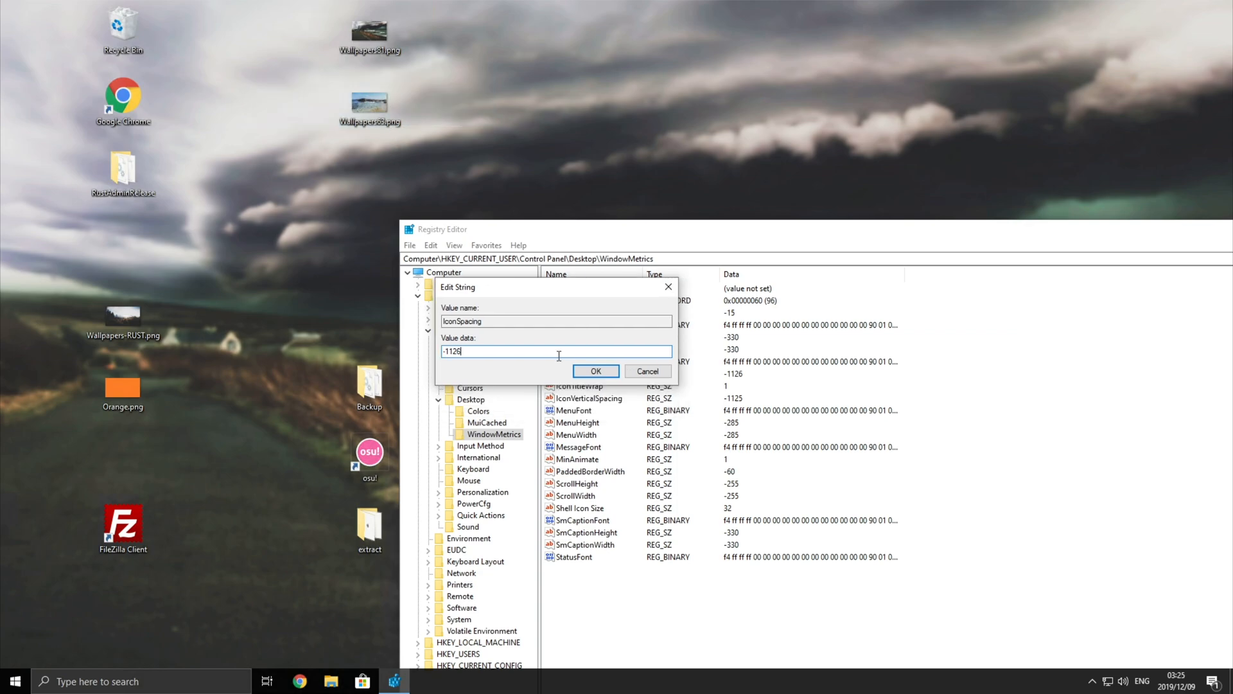
pyautogui.click(595, 370)
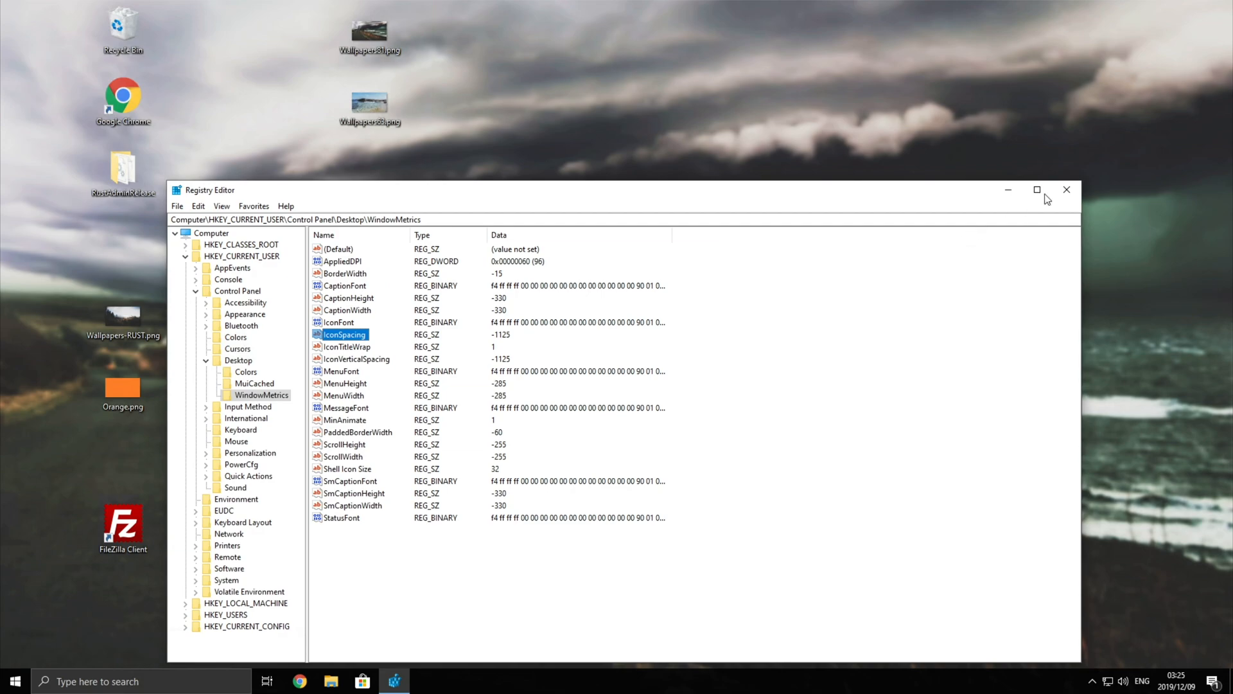
pyautogui.moveTo(1066, 189)
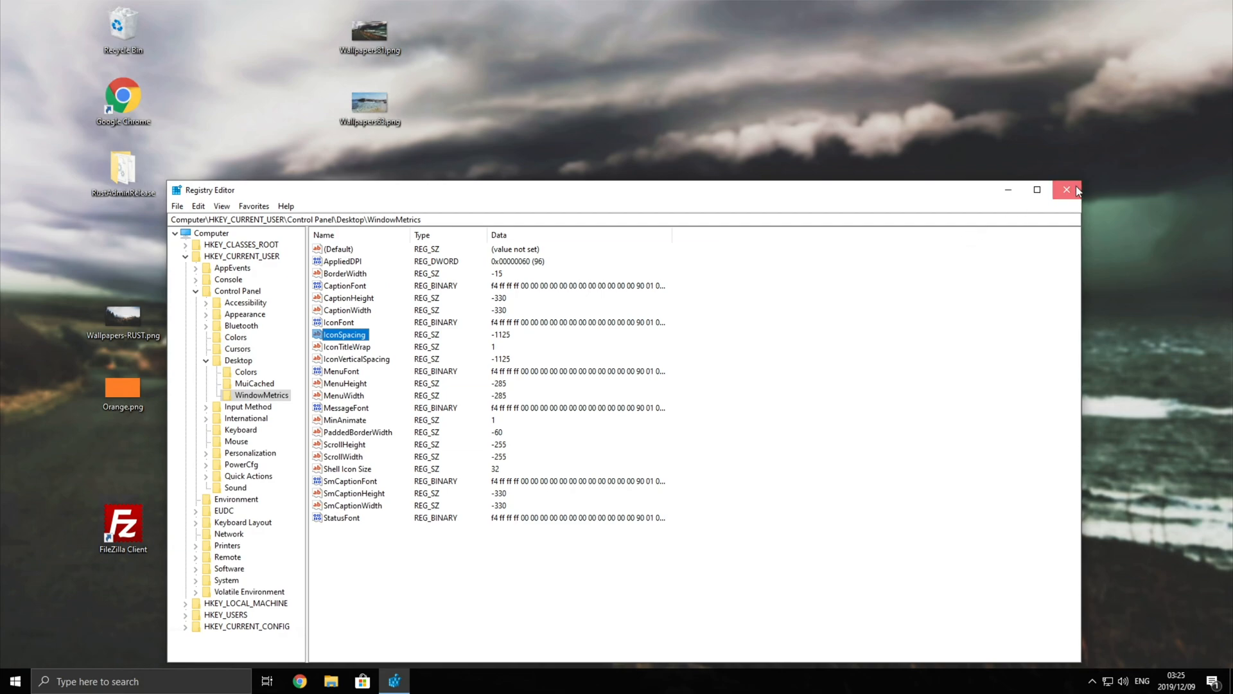
# - Close Registry Editor and sign out of Windows from the account options
pyautogui.click(1066, 190)
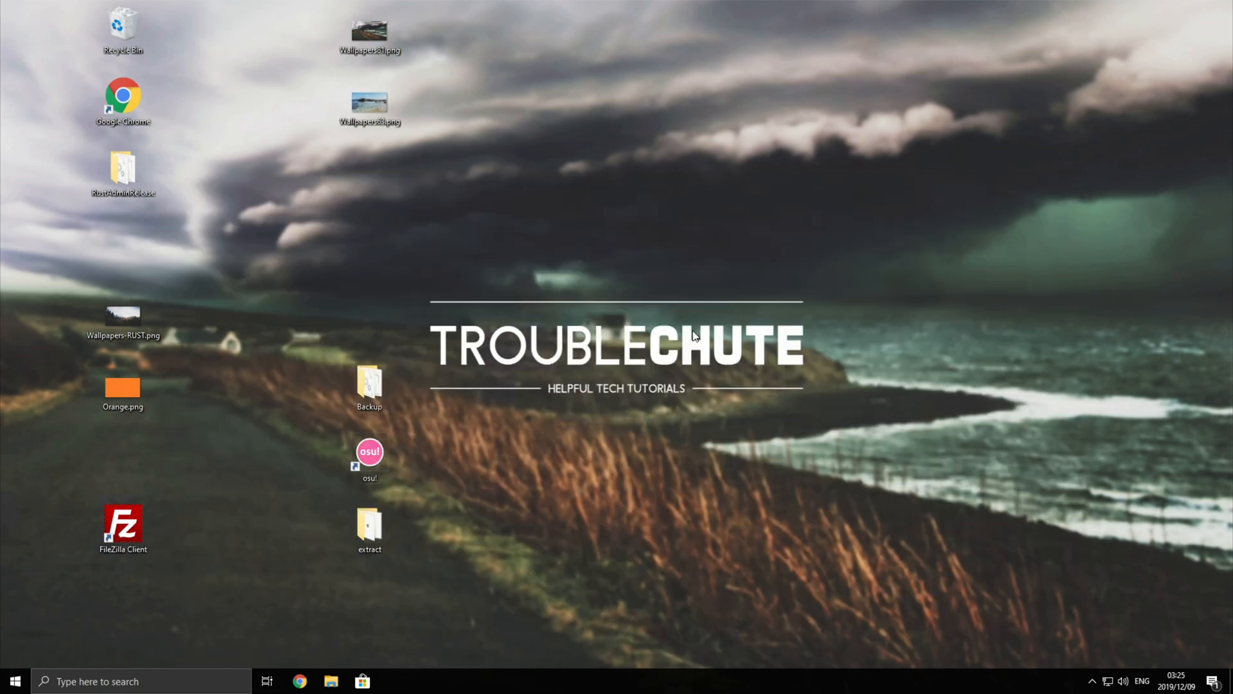
pyautogui.click(14, 680)
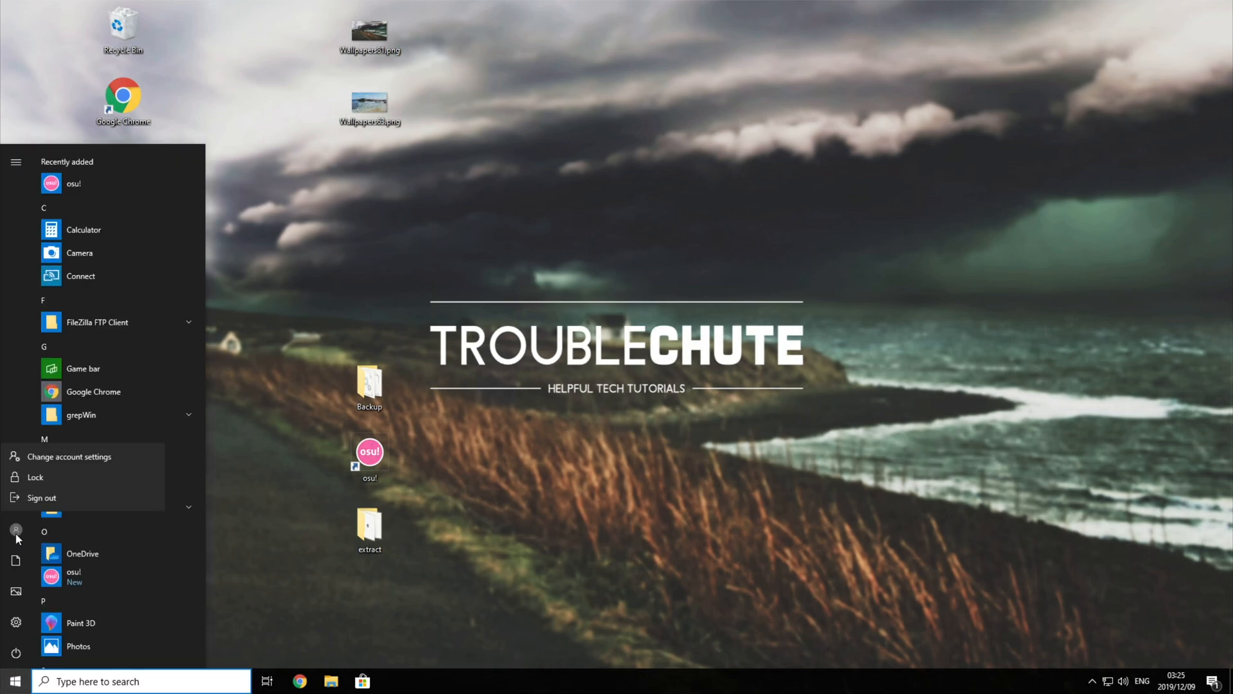
pyautogui.click(14, 680)
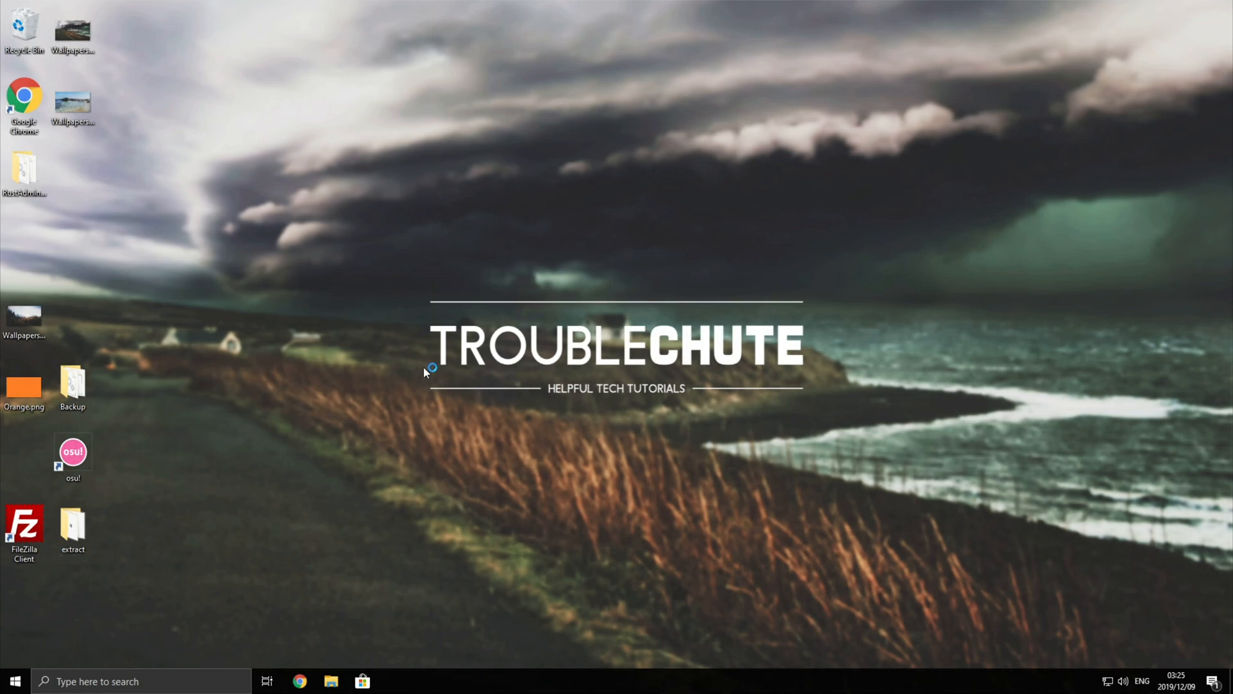